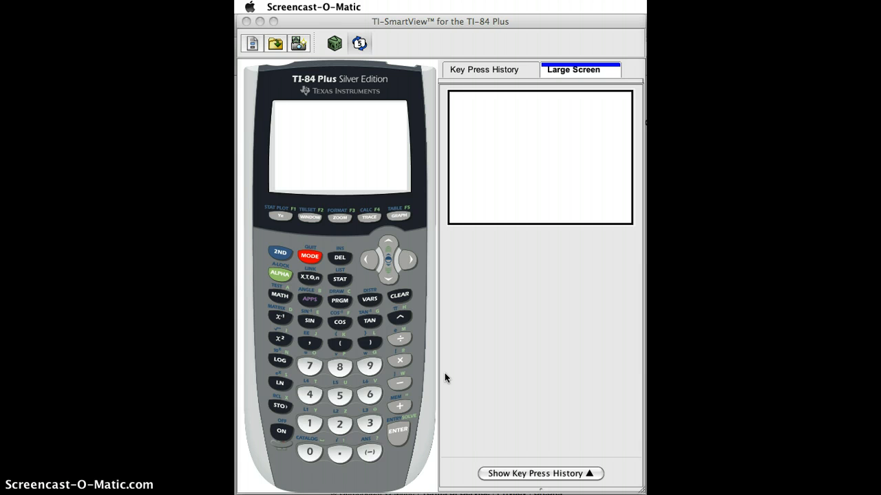
Power on the calculator and open the STAT list editor showing L1's seven values.
click(339, 278)
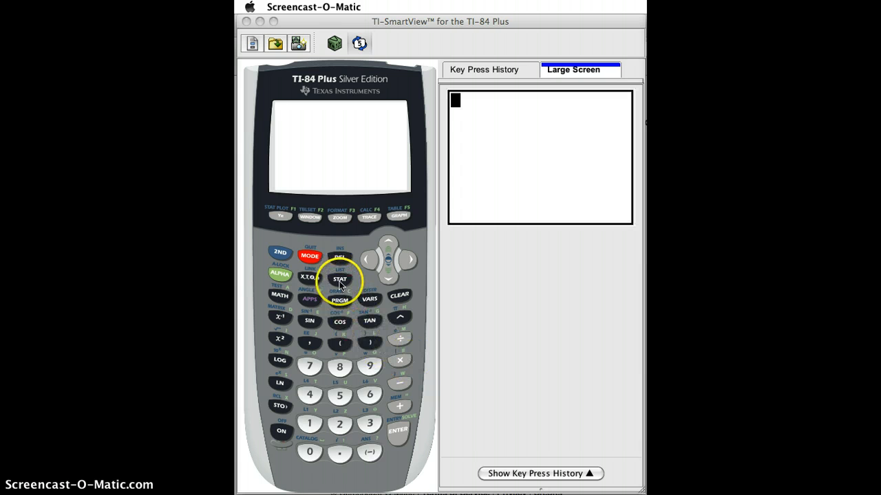
click(339, 279)
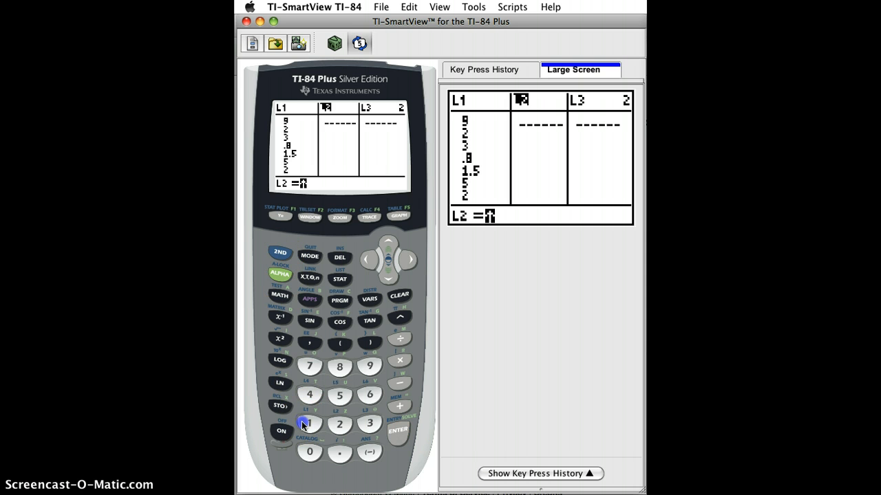
Insert L1 into the L2 formula L1*1.609 to convert miles to kilometres.
click(400, 360)
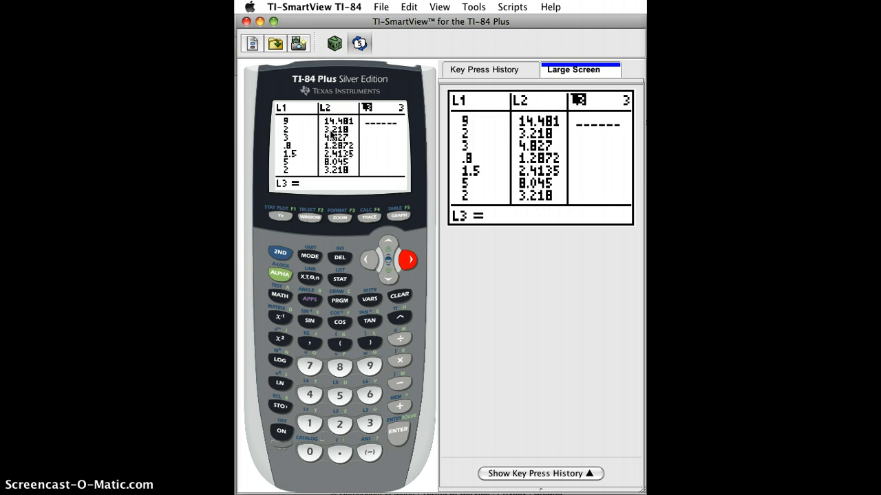
click(408, 259)
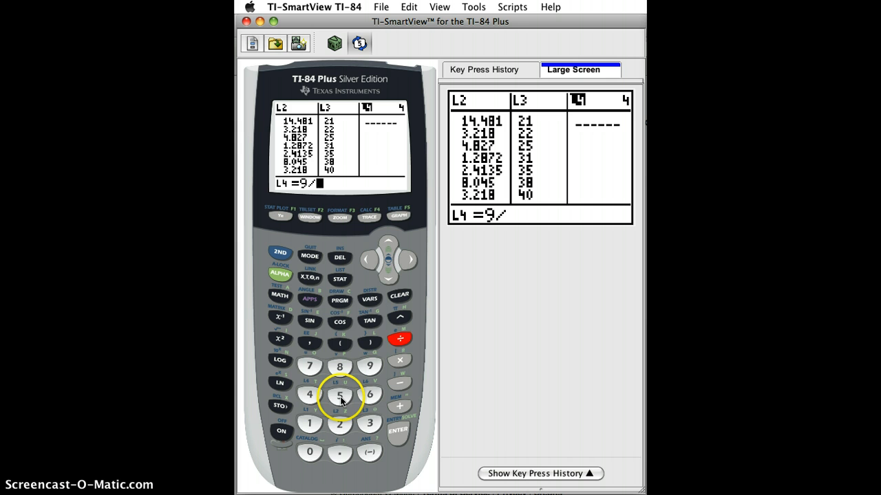
Type the L4 header formula (9/5)*L3+32, wrapping 9/5 in parentheses.
click(339, 394)
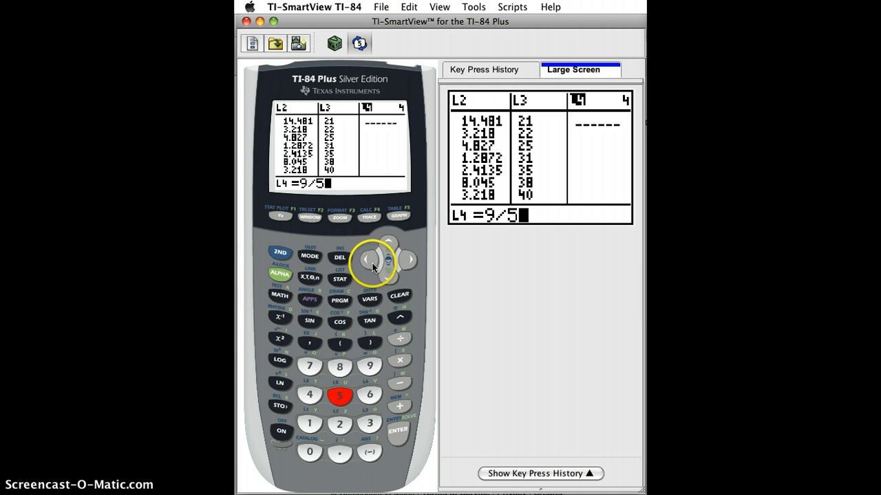
click(368, 259)
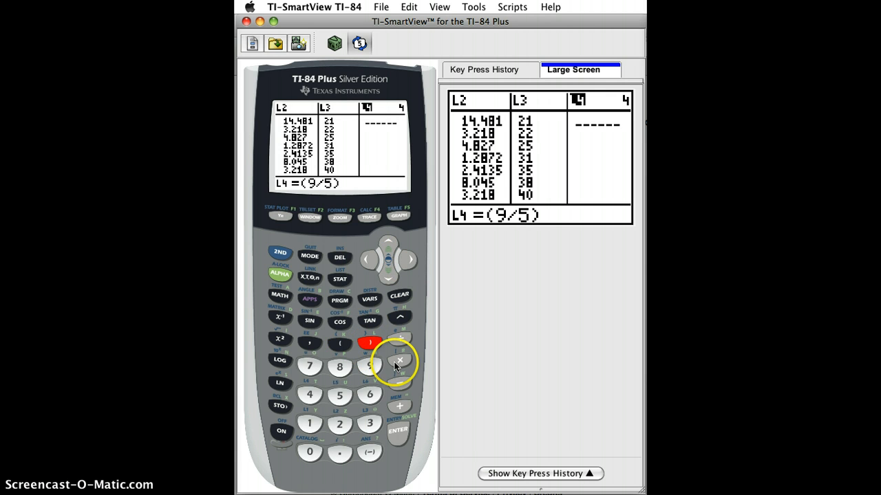
click(399, 360)
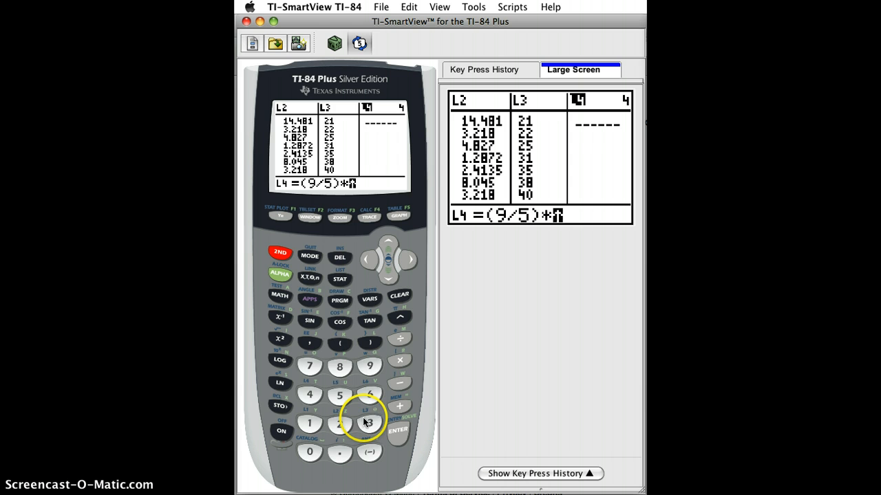
click(399, 405)
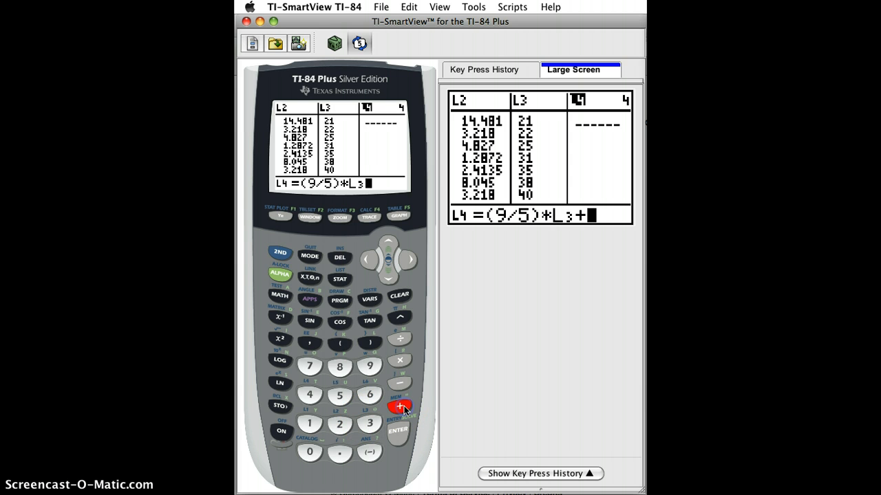
click(369, 423)
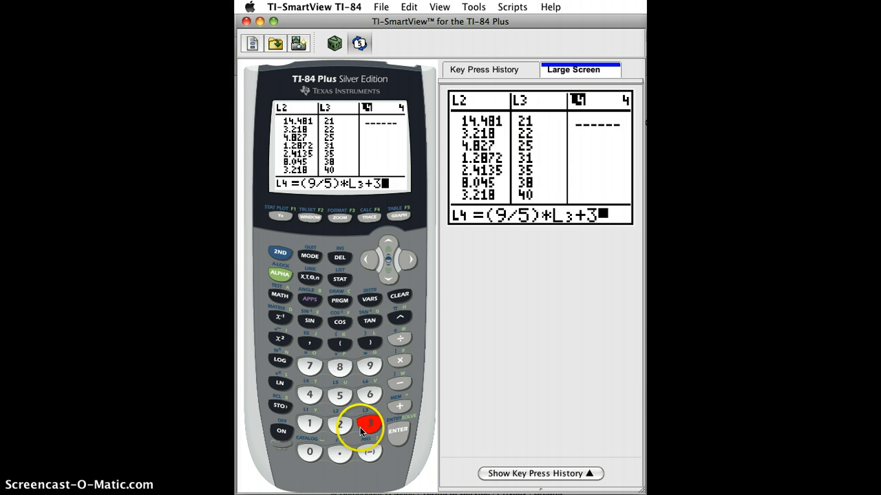
click(339, 423)
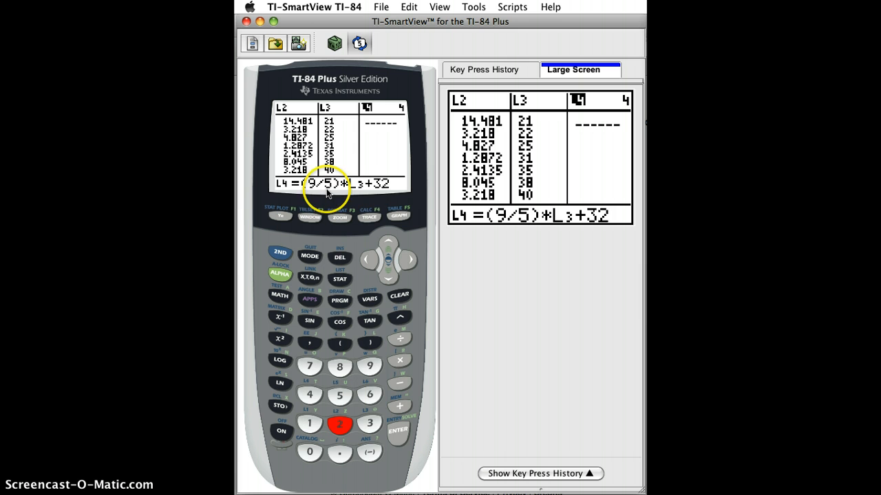
click(398, 431)
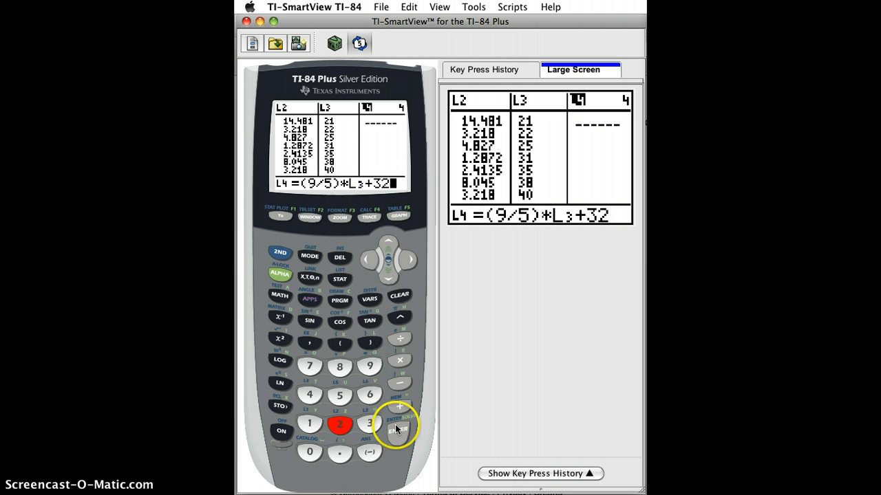
Compute L4 and run 1-Var Stats on L4, giving mean 87.5 and n=12.
click(398, 430)
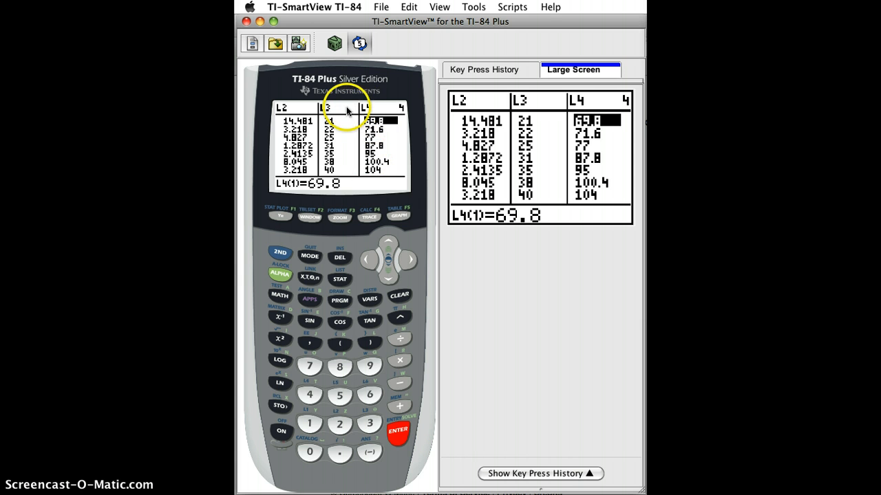
mouse_move(337, 272)
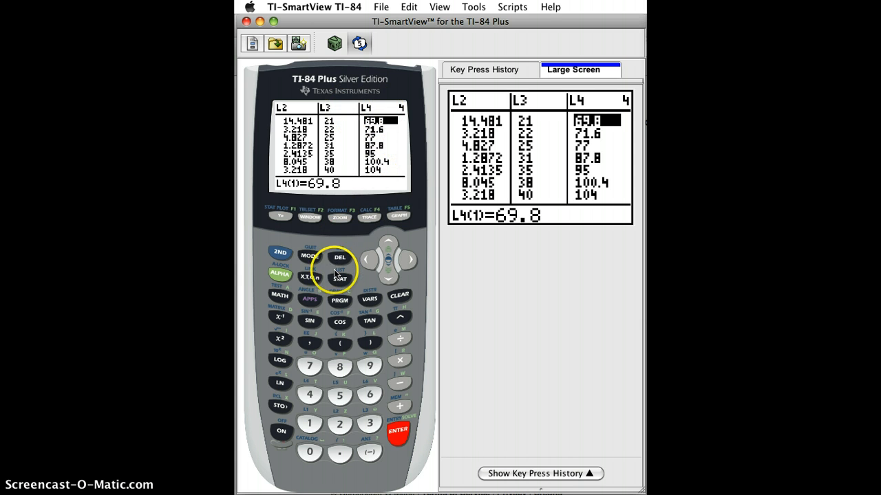
click(339, 278)
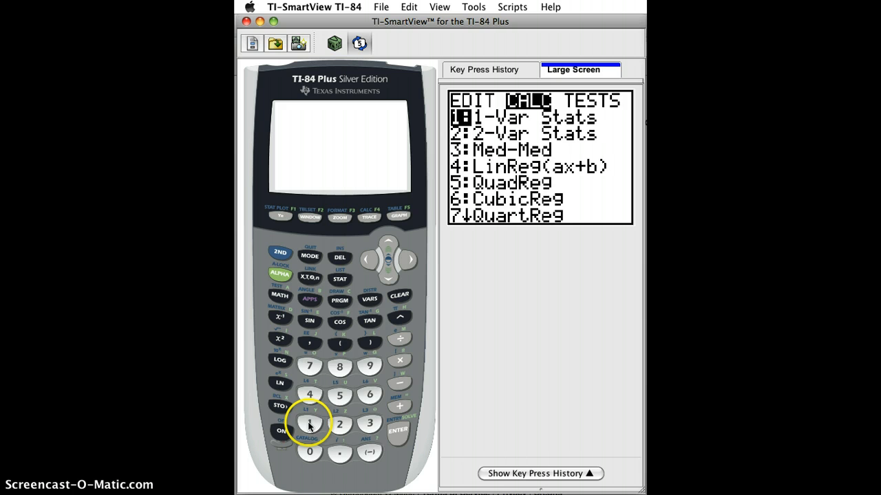
click(309, 423)
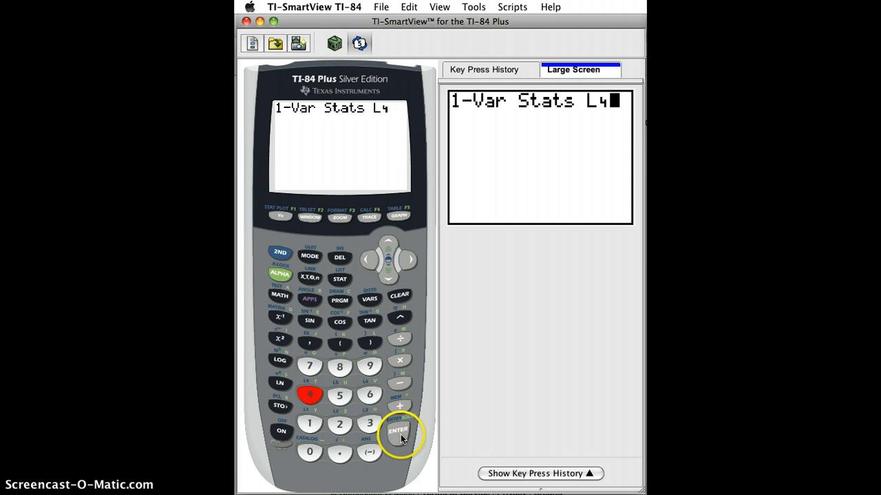
click(398, 431)
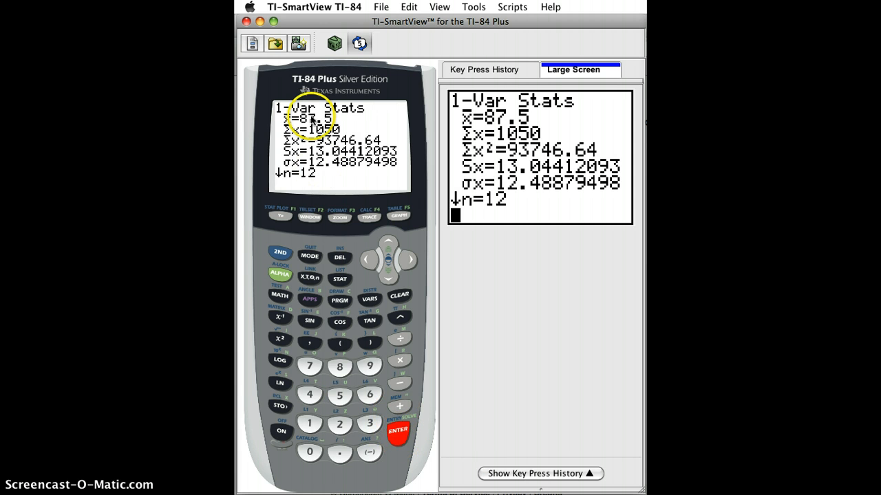